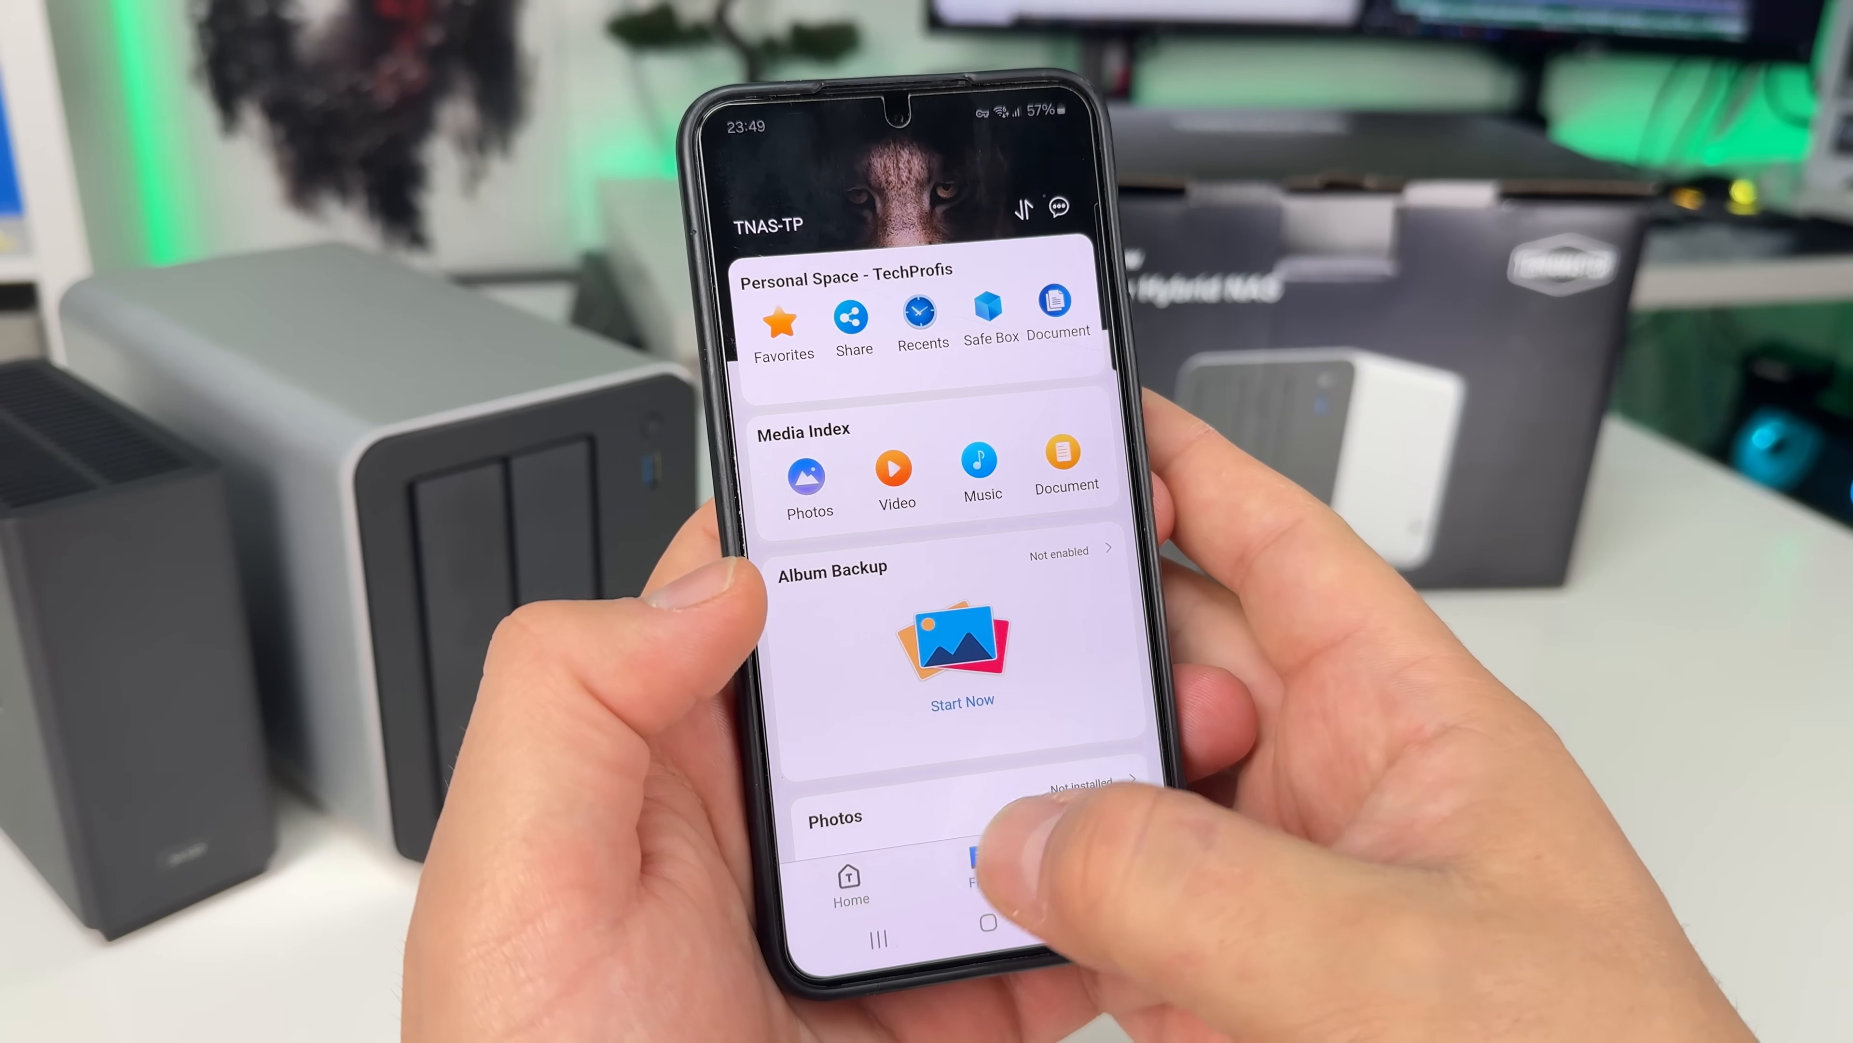
pyautogui.click(1143, 889)
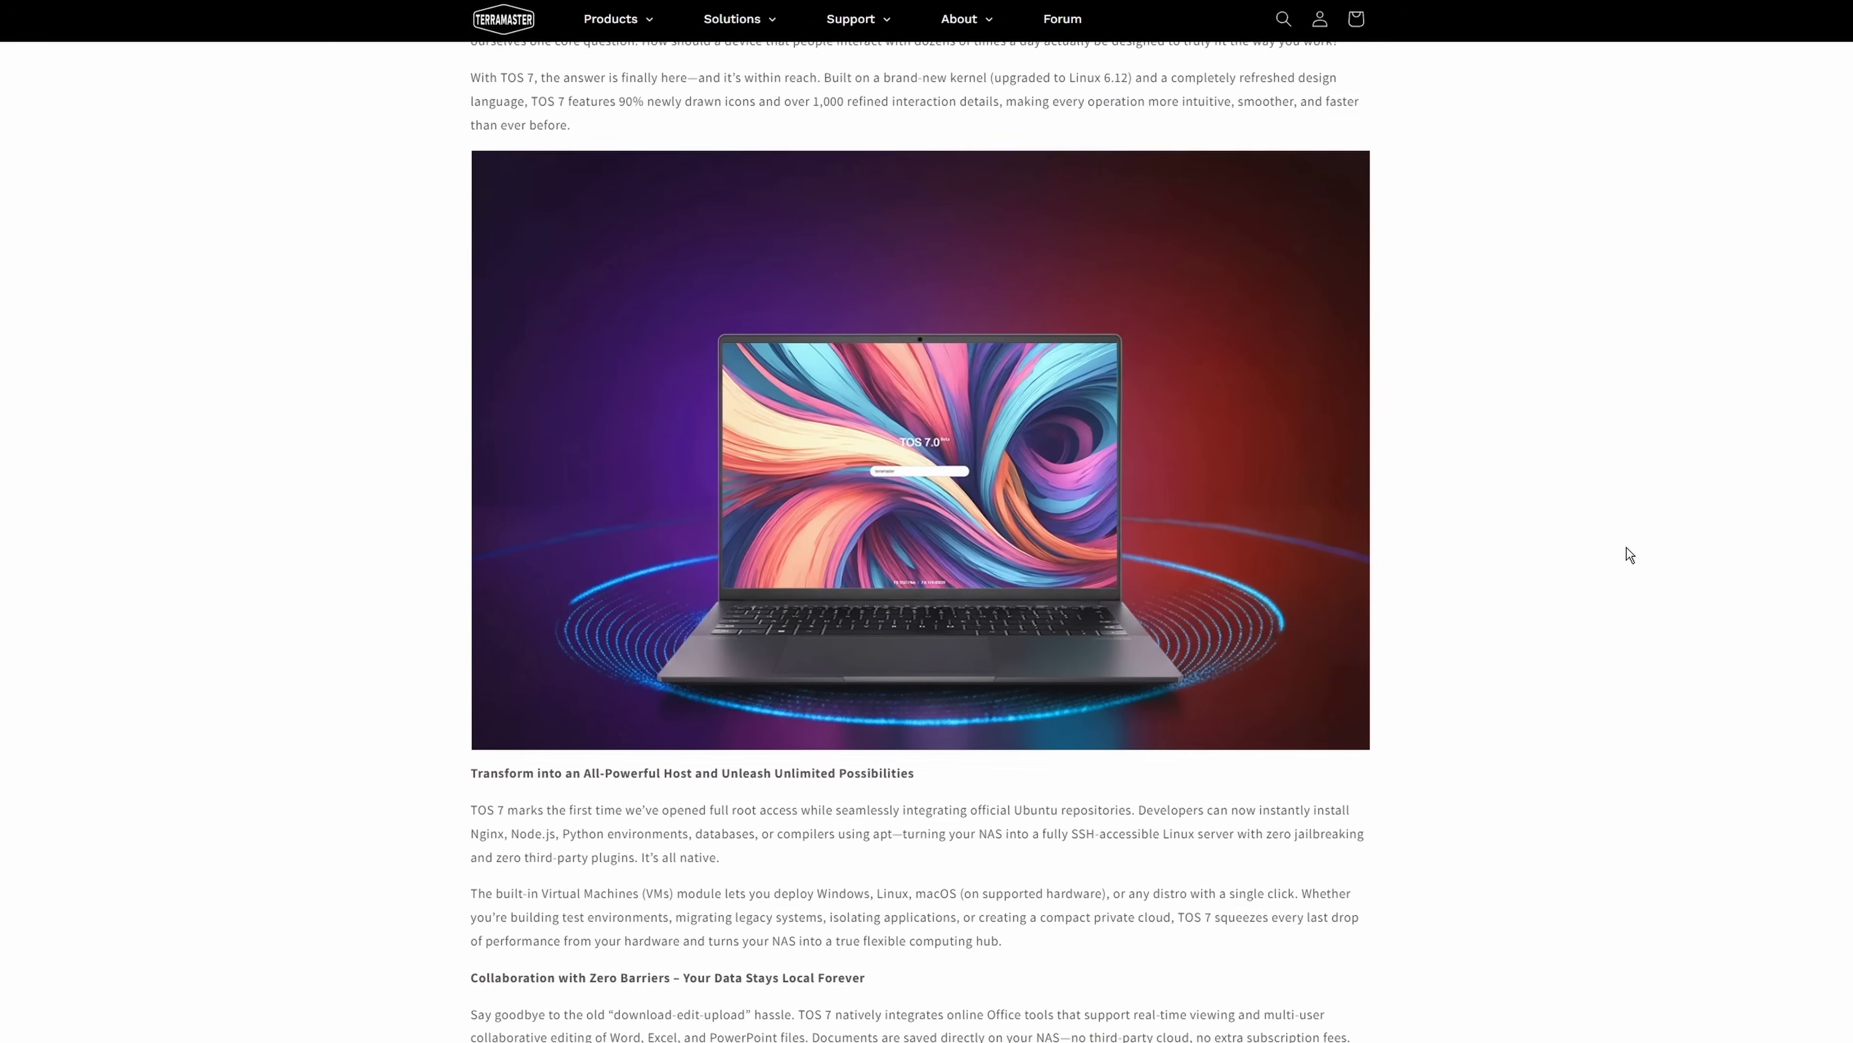
pyautogui.scroll(-3)
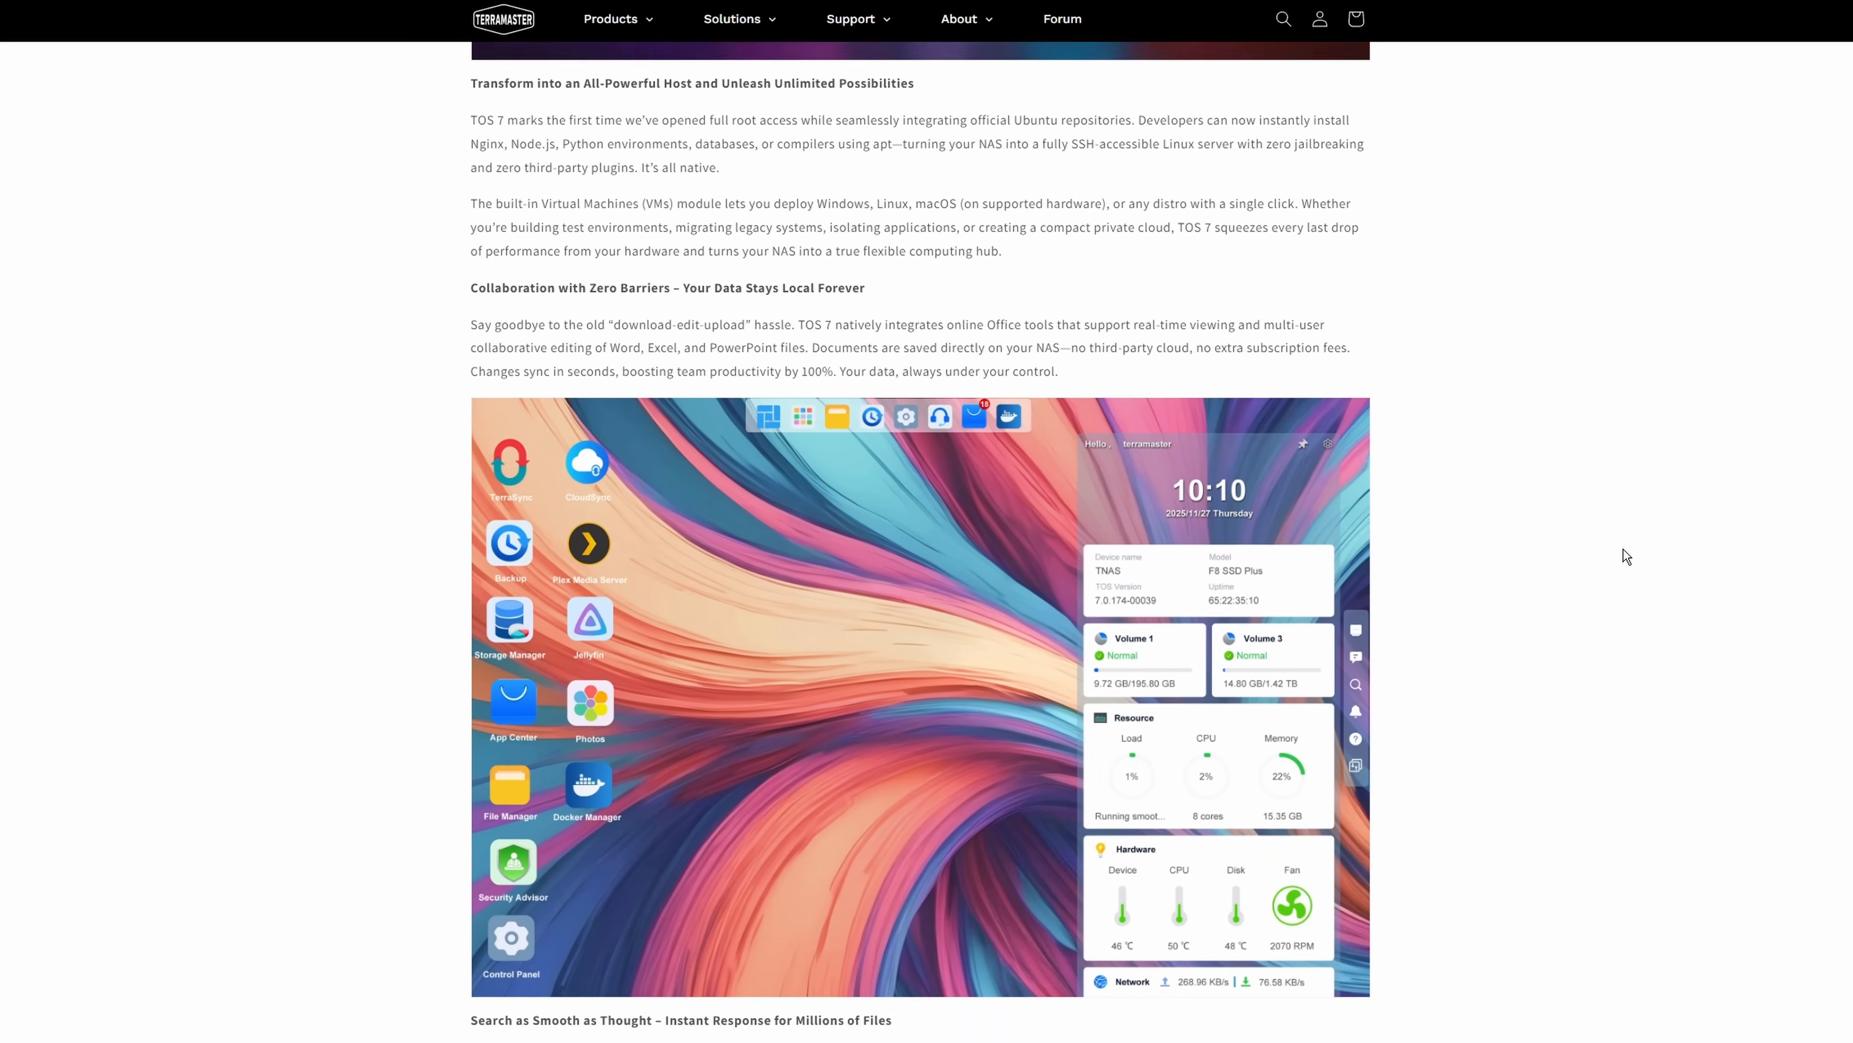
pyautogui.scroll(-3)
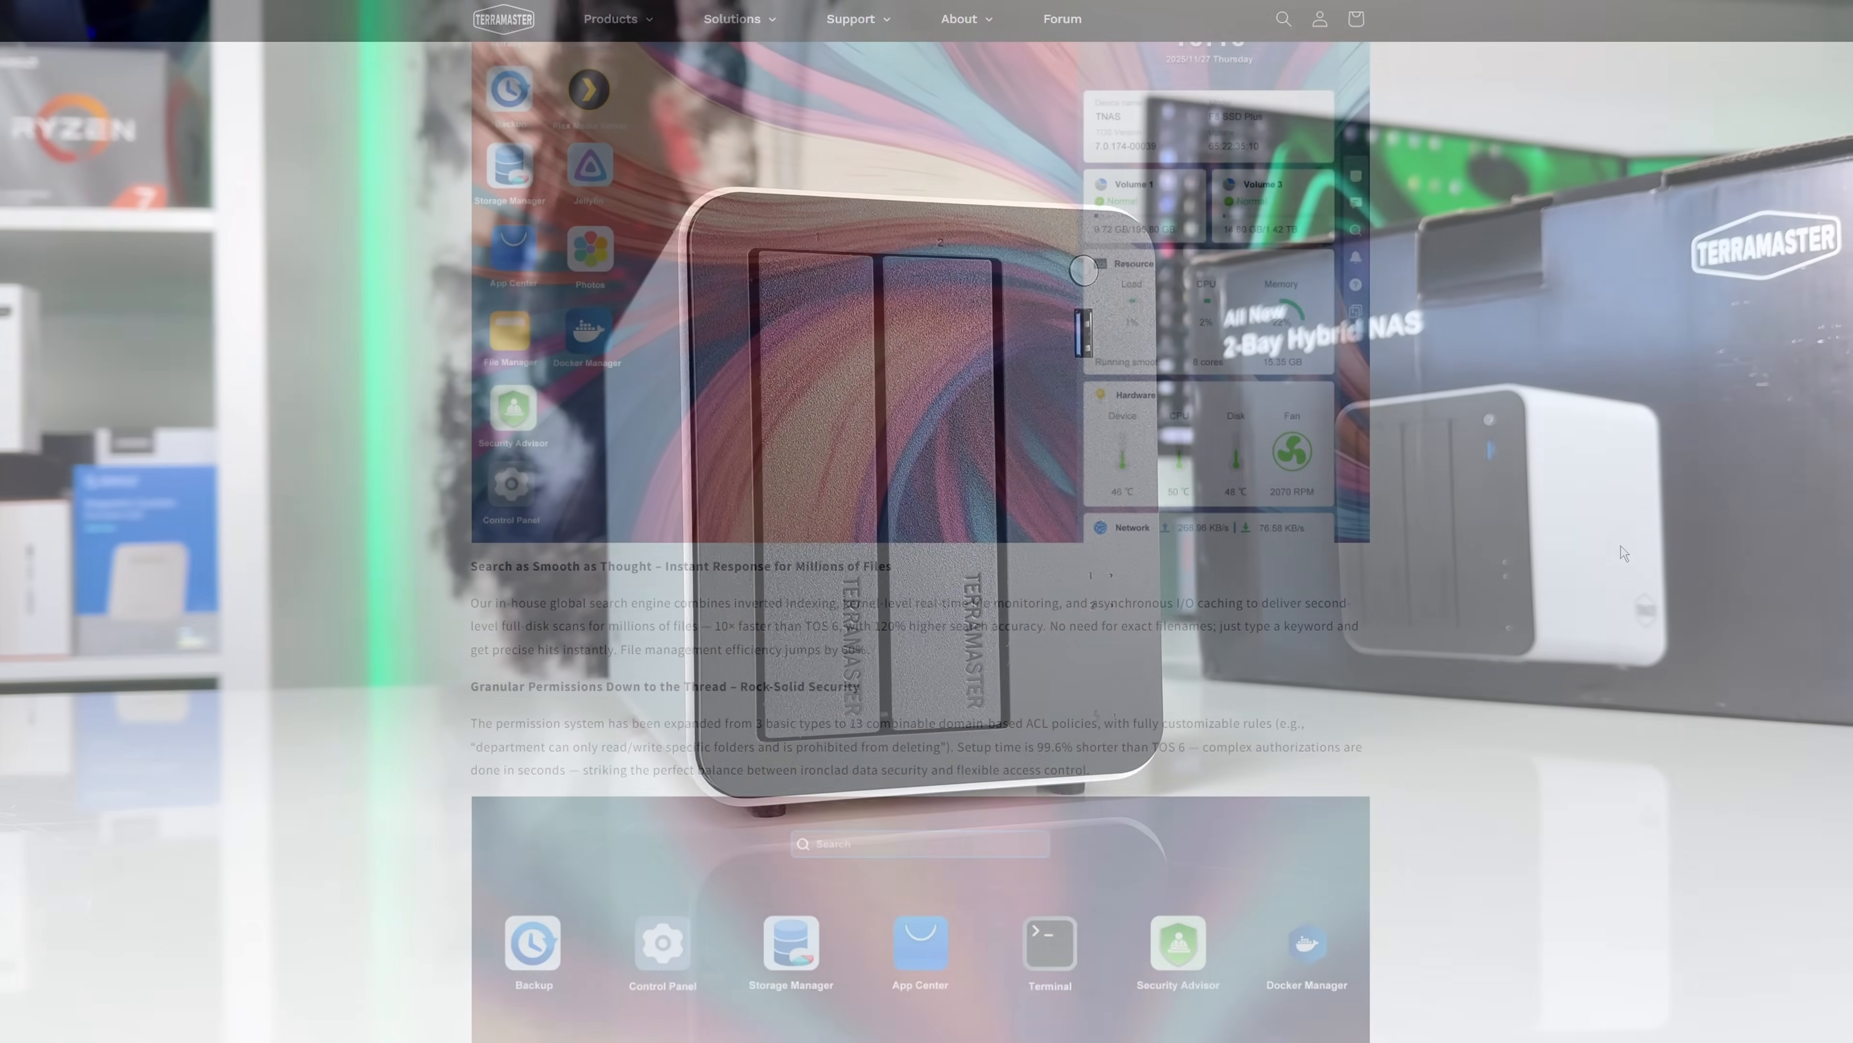